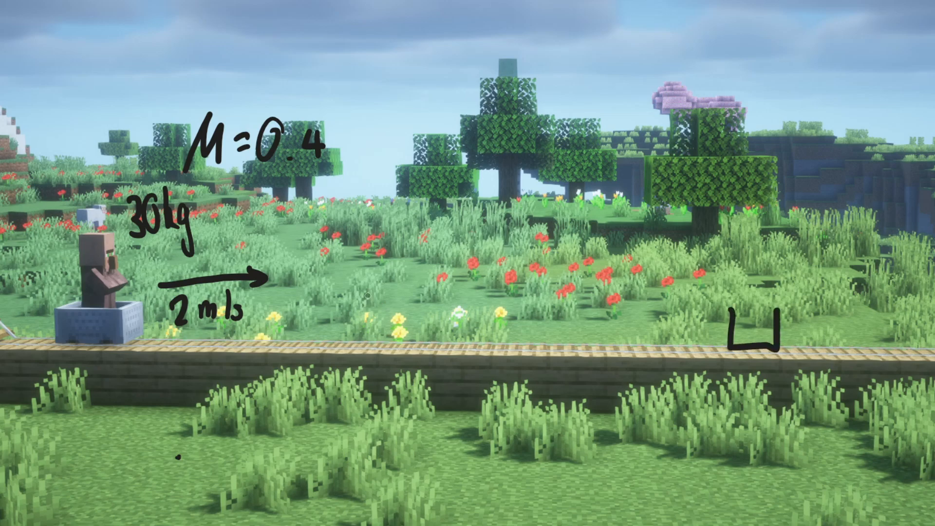
# Sketch on the ramp scene, drawing and then removing an arrow down the ramp
pyautogui.moveTo(334, 310); pyautogui.dragTo(685, 328)
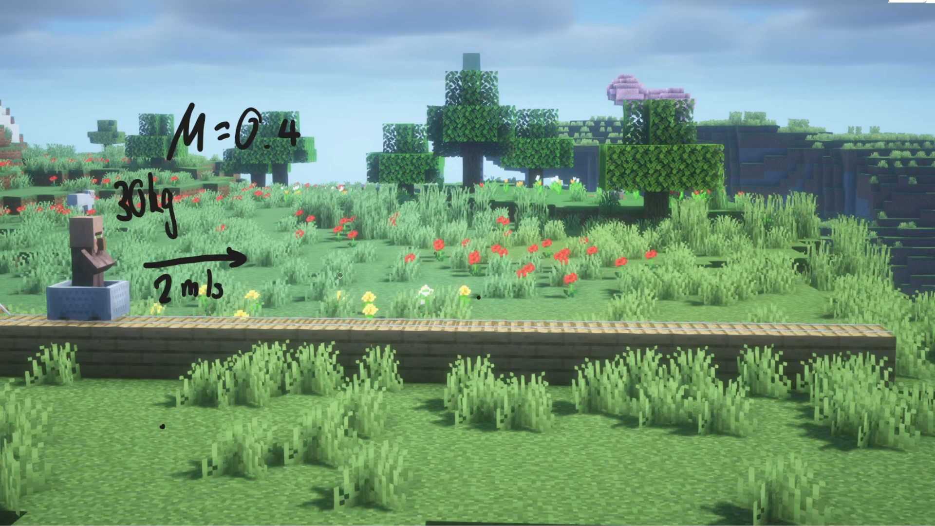
pyautogui.moveTo(173, 161); pyautogui.dragTo(197, 170)
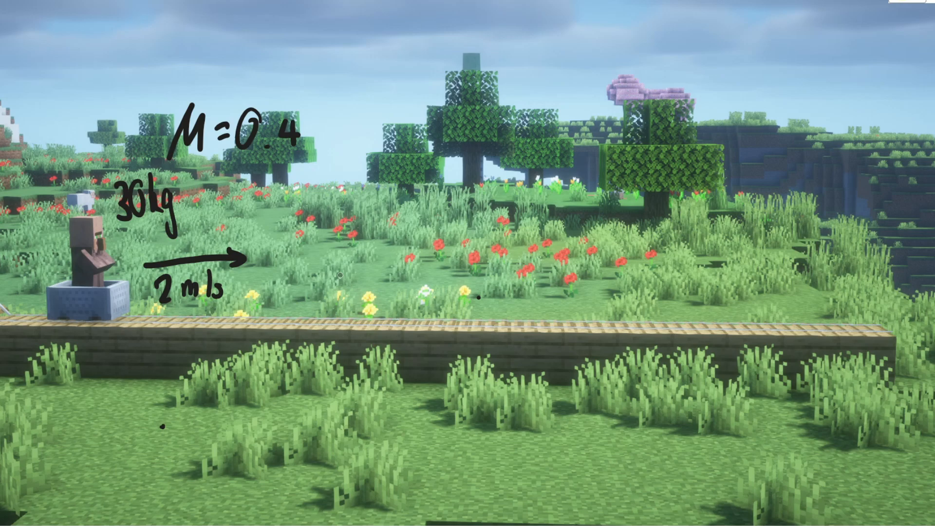
pyautogui.moveTo(63, 320); pyautogui.dragTo(113, 313)
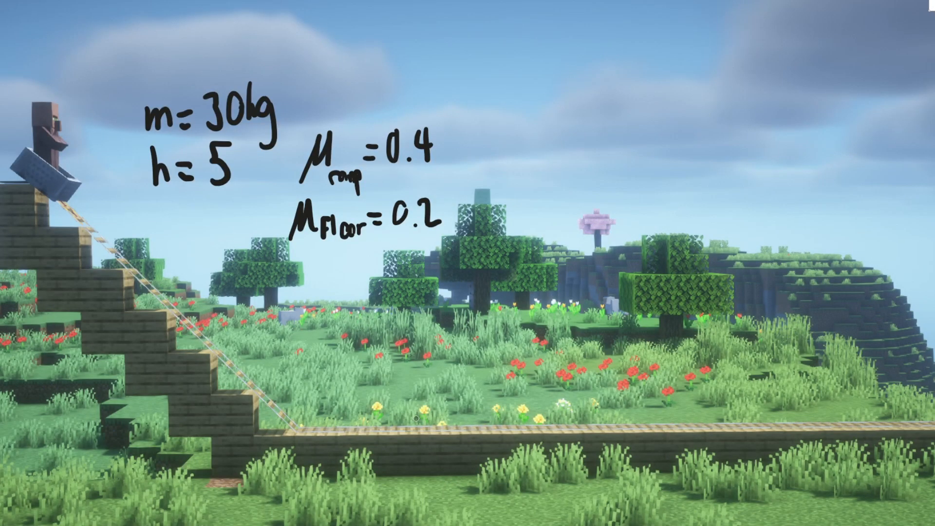
pyautogui.moveTo(136, 264); pyautogui.dragTo(292, 406)
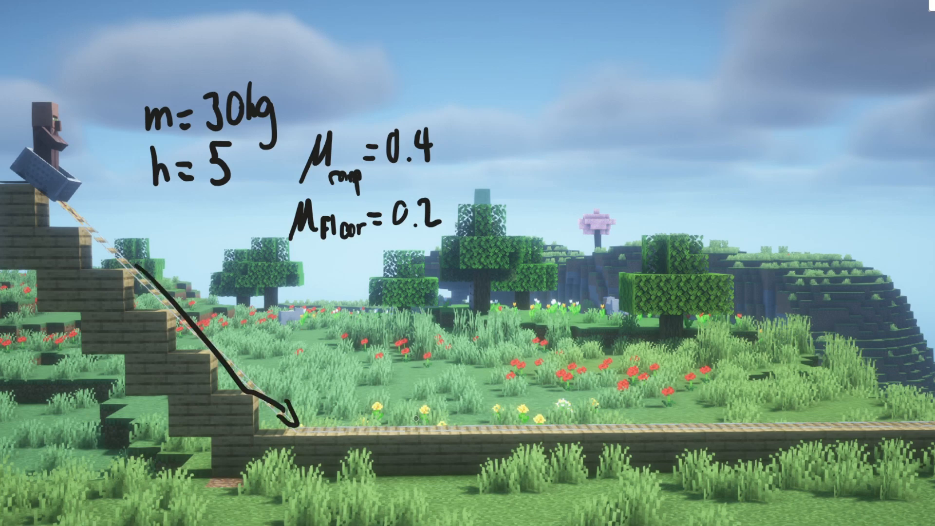
pyautogui.moveTo(313, 422); pyautogui.dragTo(603, 418)
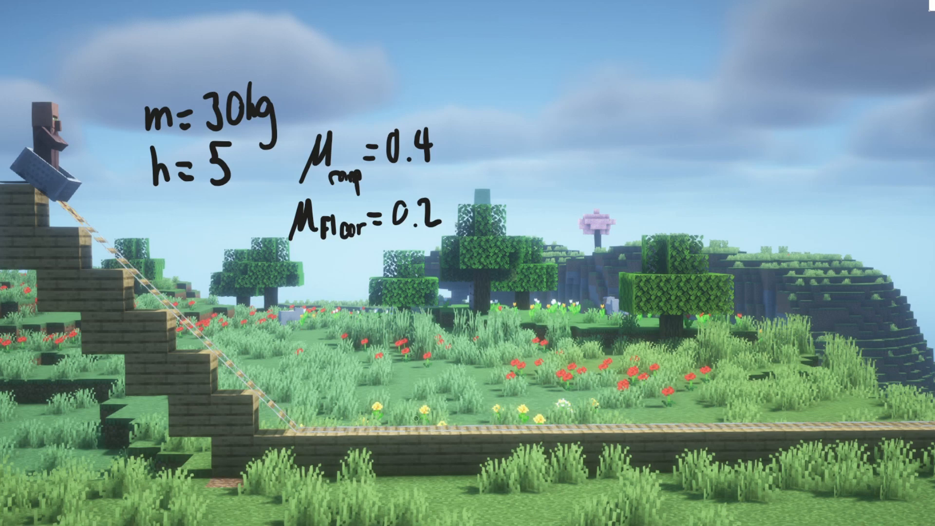
# Add a bracket labelled 5 beside the ramp and an angle θ at its base
pyautogui.moveTo(375, 253); pyautogui.dragTo(390, 366)
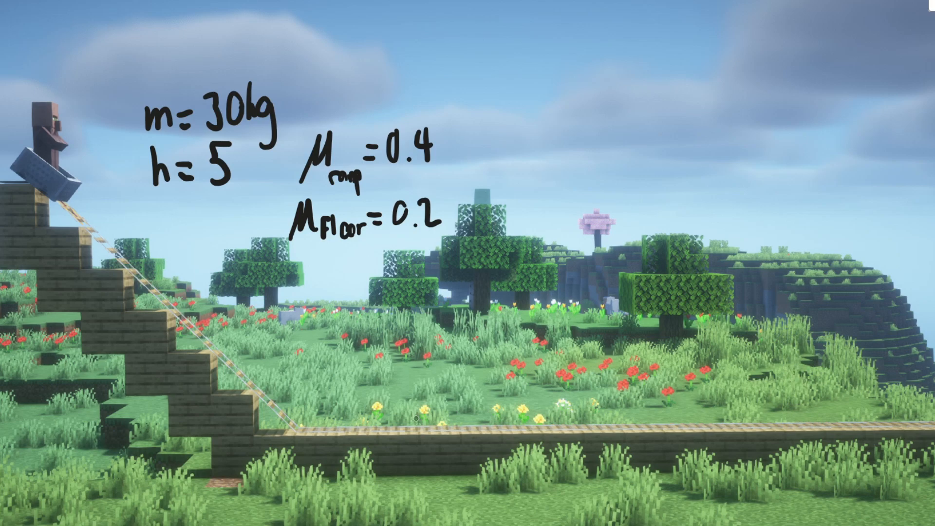
pyautogui.moveTo(122, 205); pyautogui.dragTo(134, 405)
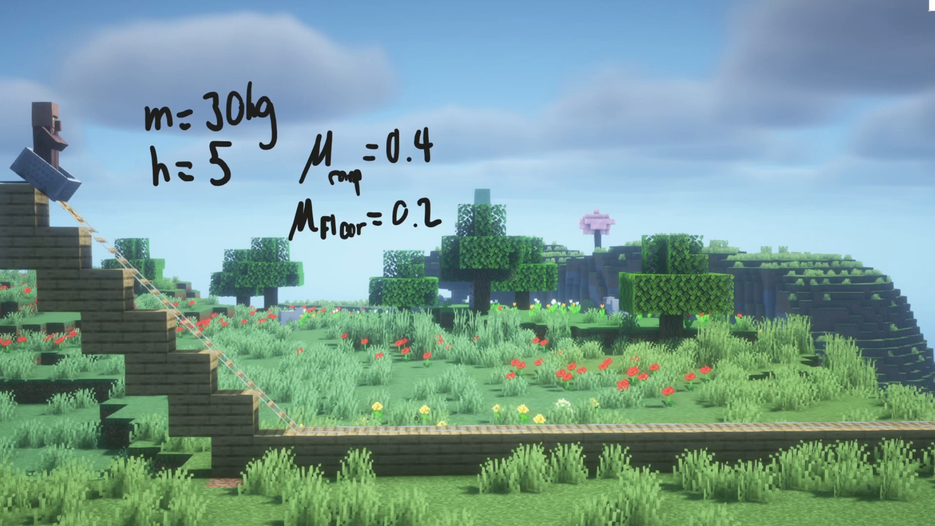
pyautogui.moveTo(21, 196); pyautogui.dragTo(21, 406)
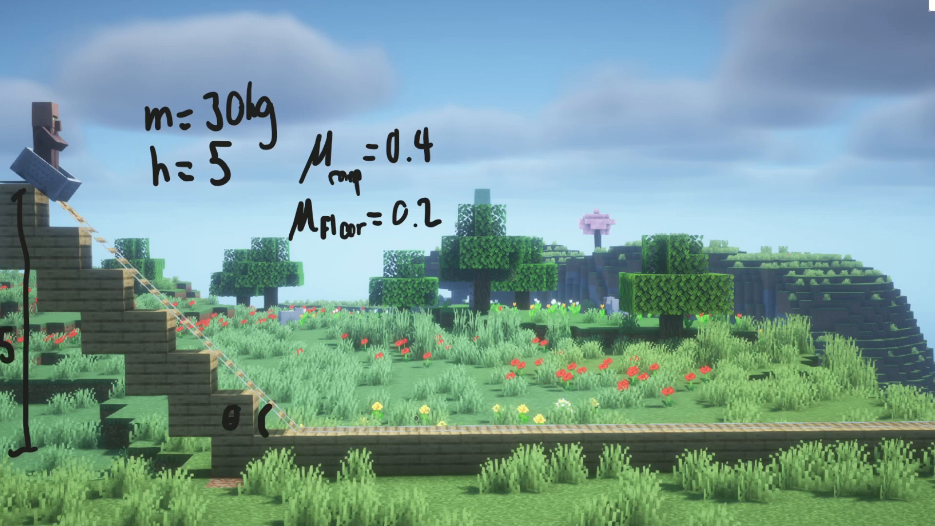
# Write 45 = θ beside the ramp base and begin the energy equation with mgh
pyautogui.write('4 =')
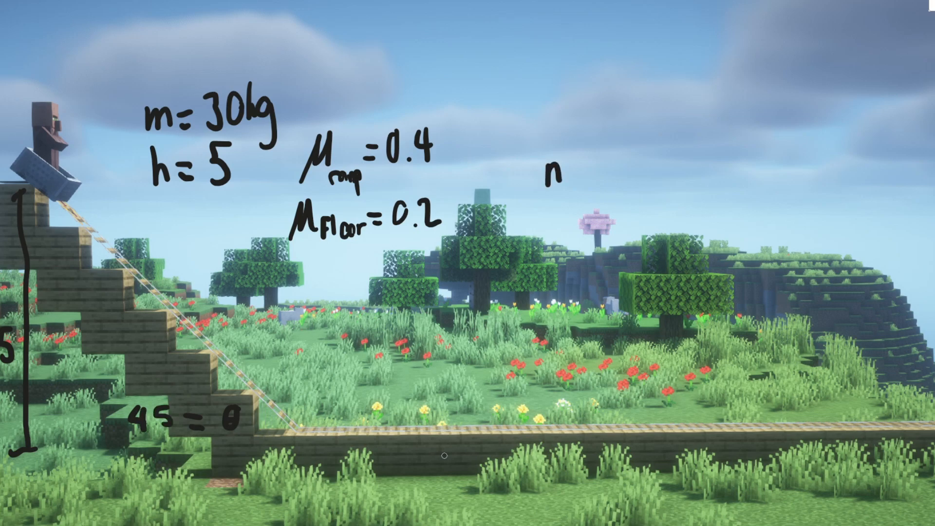
pyautogui.write('mgh')
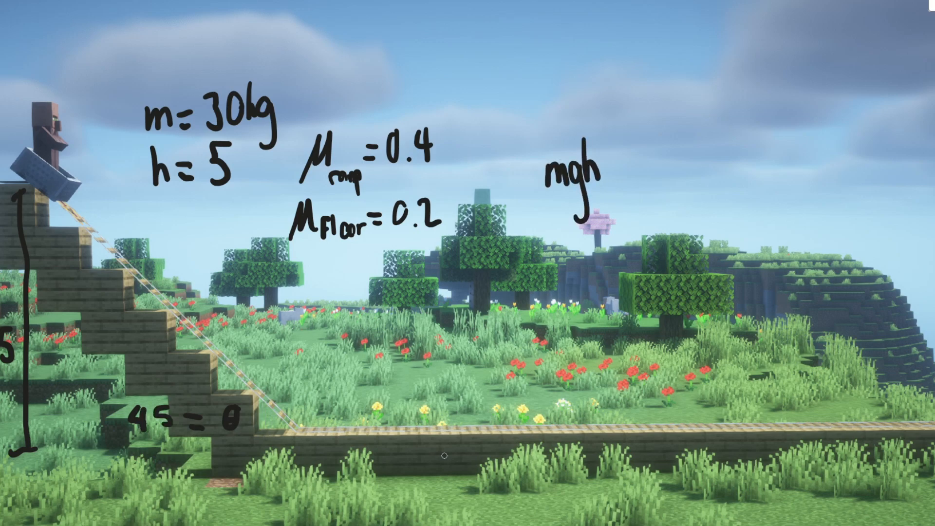
pyautogui.moveTo(608, 160); pyautogui.dragTo(632, 156)
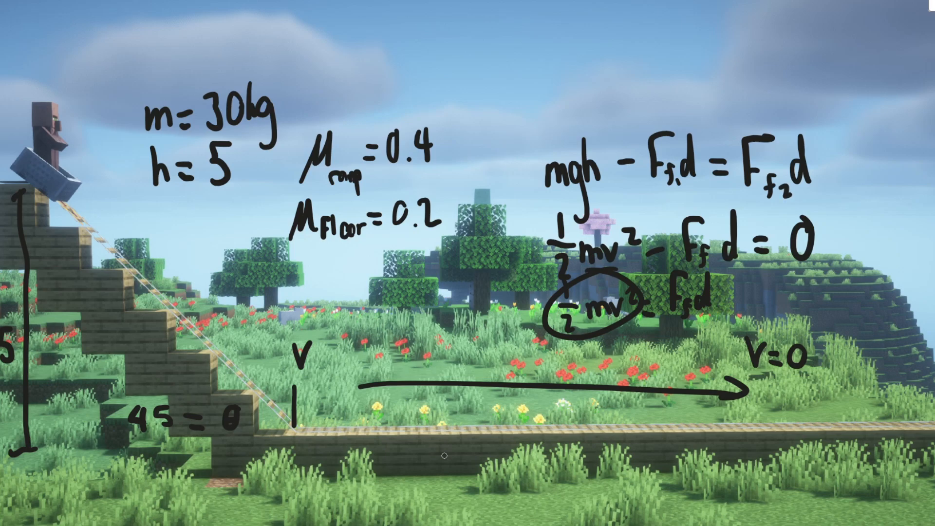
# Begin the combined energy equation across the top, writing the F_f2 term
pyautogui.moveTo(542, 56); pyautogui.dragTo(539, 81)
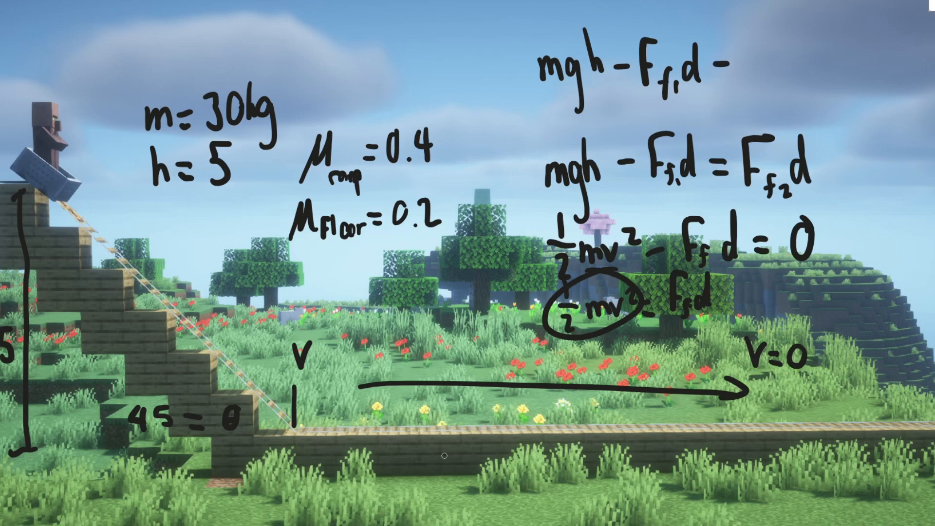
pyautogui.write('F_f2d = 0')
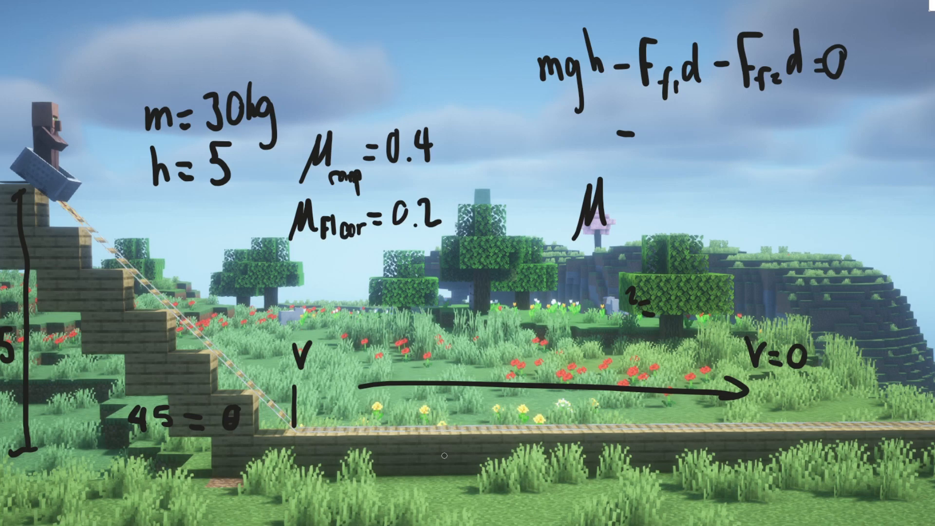
# Expand the ramp friction term, replacing the normal force Fn with μ mg cos θd
pyautogui.write('Fn')
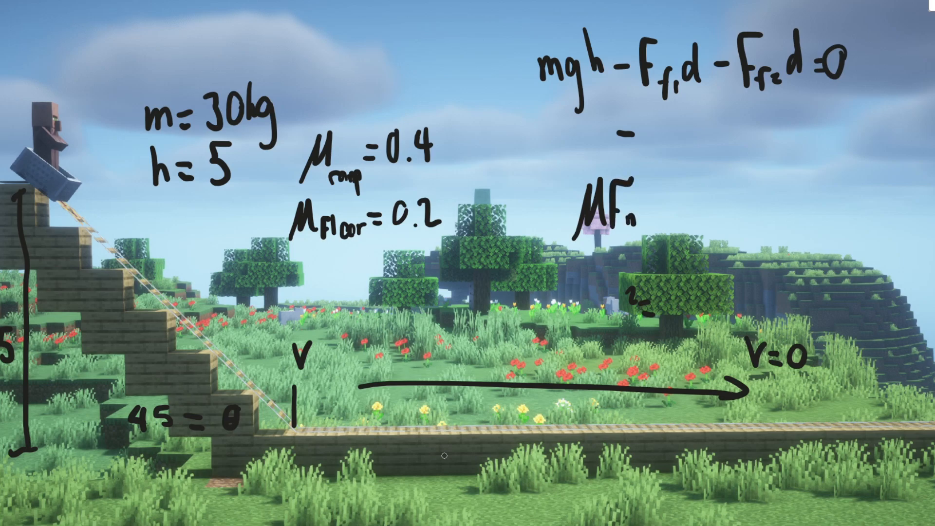
pyautogui.moveTo(197, 331); pyautogui.dragTo(251, 277)
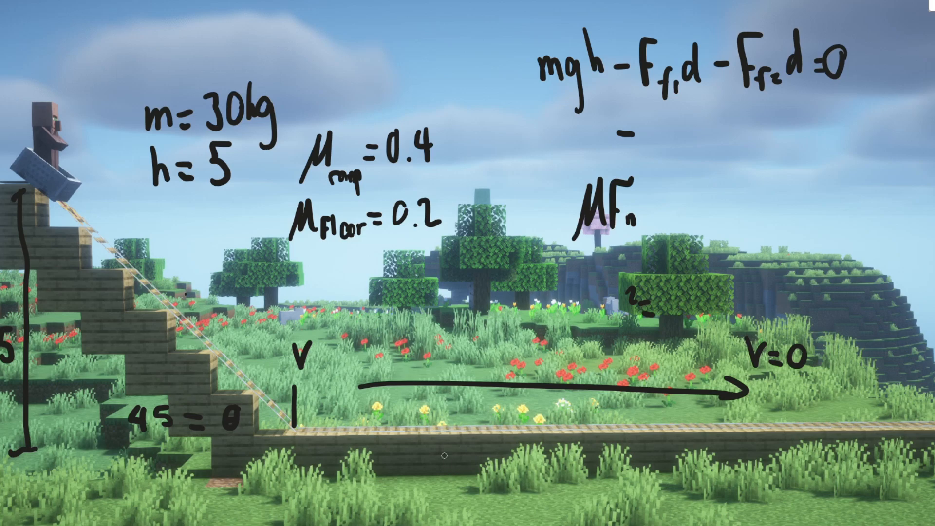
pyautogui.click(602, 215)
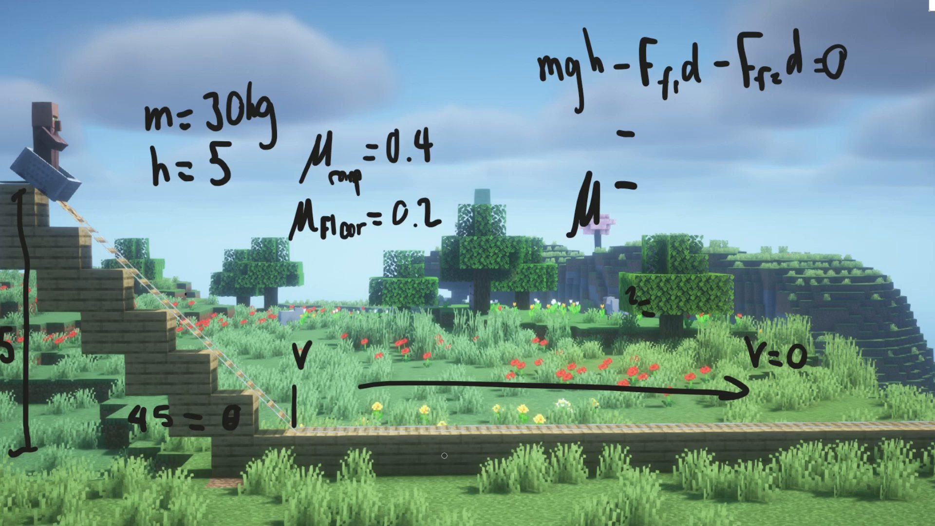
pyautogui.write('mg cos')
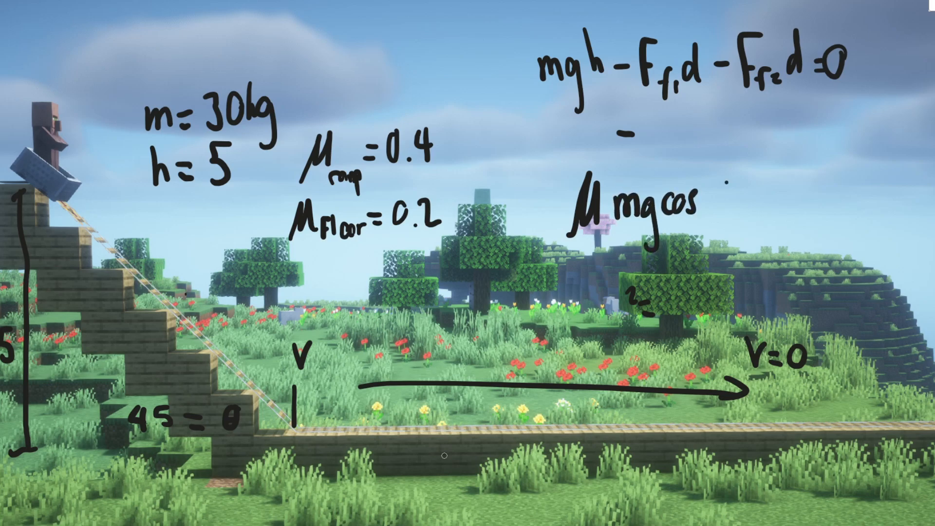
pyautogui.write('θd')
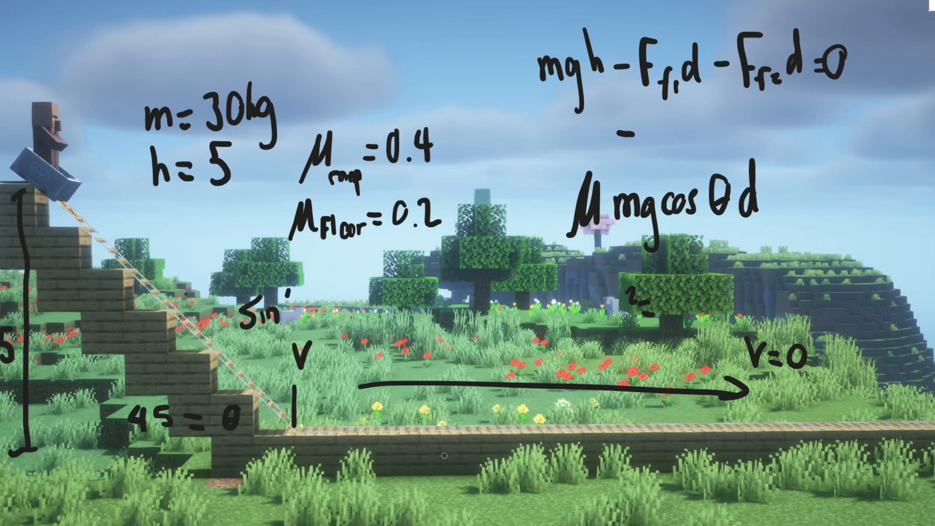
# Write sin(45°) = 5/d and solve the ramp length as d = 5/sin(45°)
pyautogui.write('(45°)')
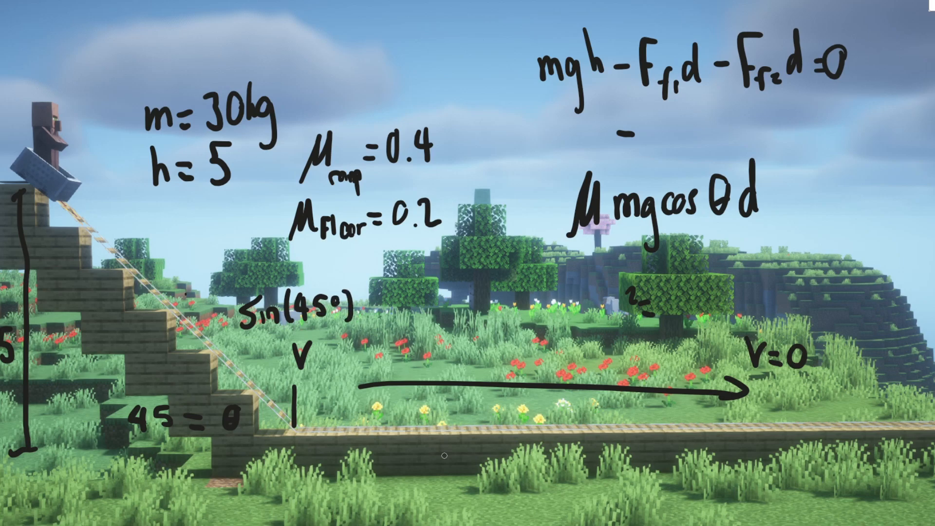
pyautogui.write('= 5')
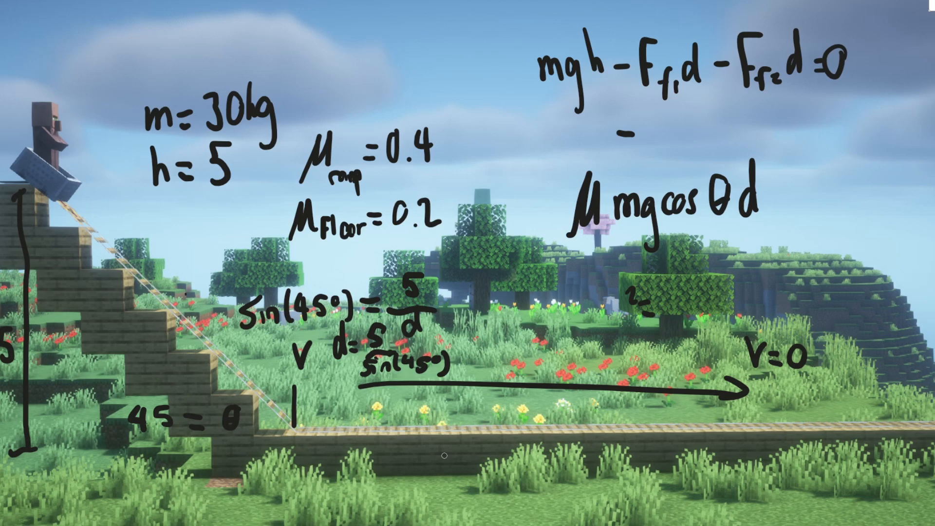
pyautogui.moveTo(382, 350); pyautogui.dragTo(459, 351)
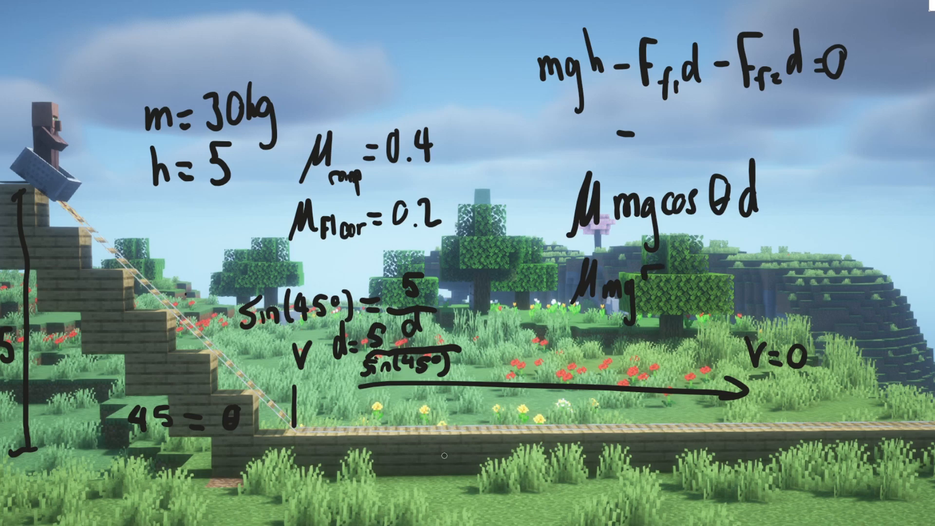
# Write the friction work terms μmg·5cotθ − μmgd = 0 beneath μmgcosθd
pyautogui.write('5 cot')
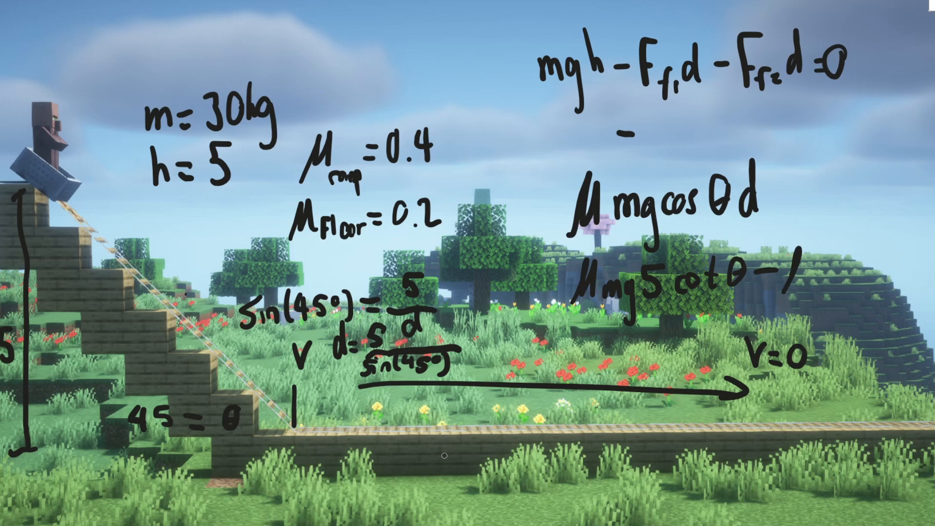
pyautogui.write('μmg')
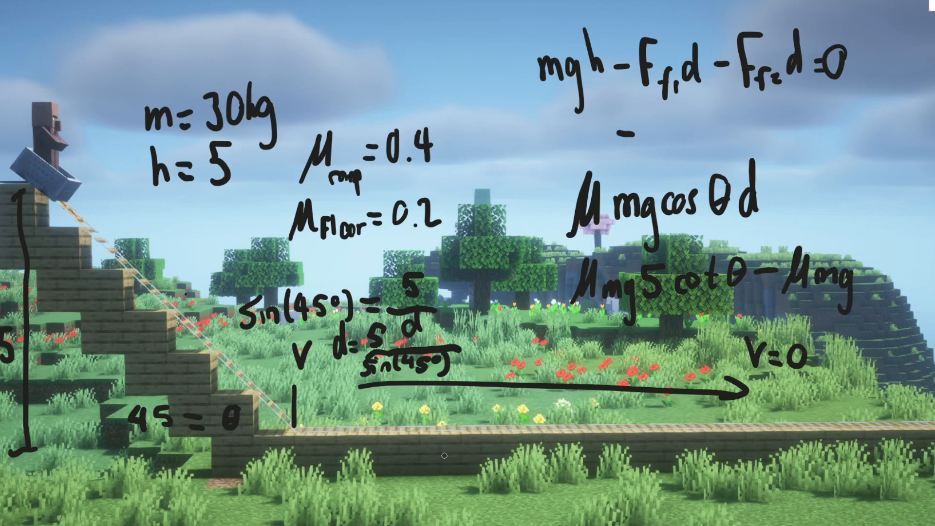
pyautogui.write('d')
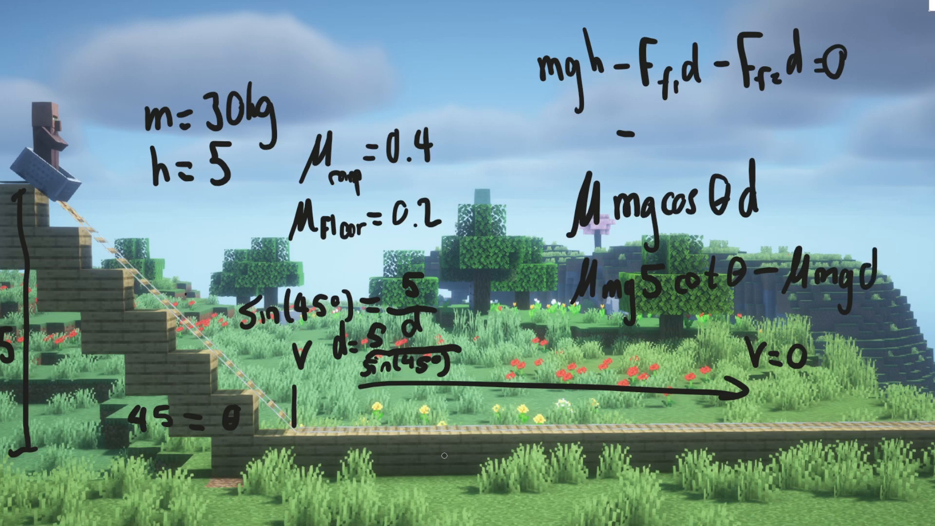
pyautogui.write('=0')
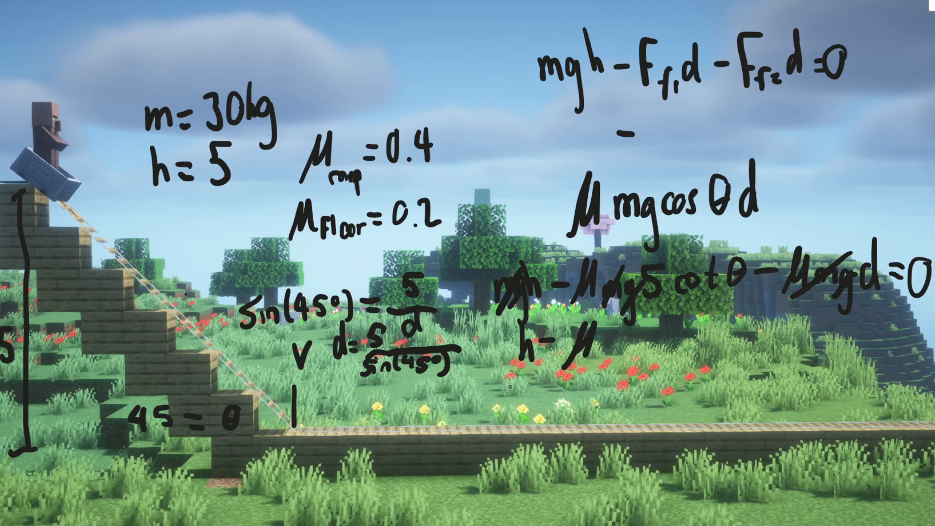
# Cancel m and g, leaving h − μ5cotθ − μd = 0
pyautogui.write('5co')
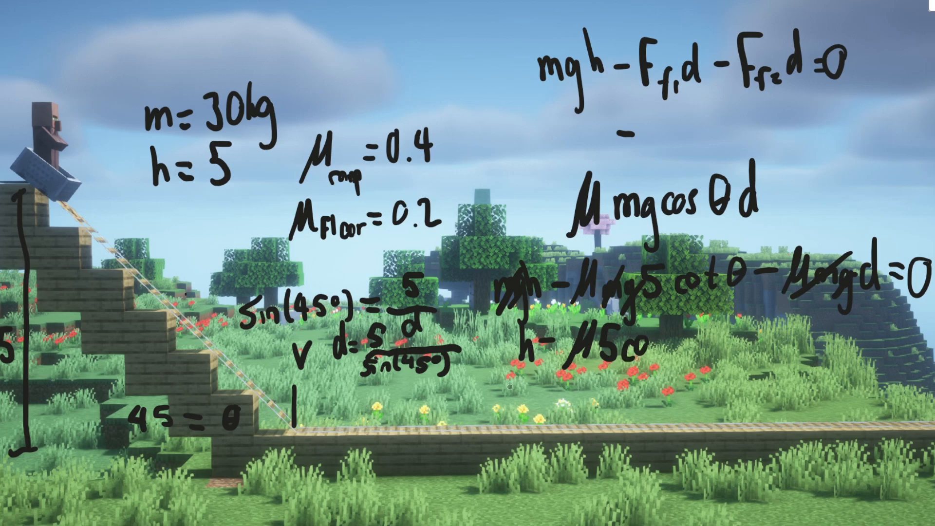
pyautogui.write('cotθ-μ')
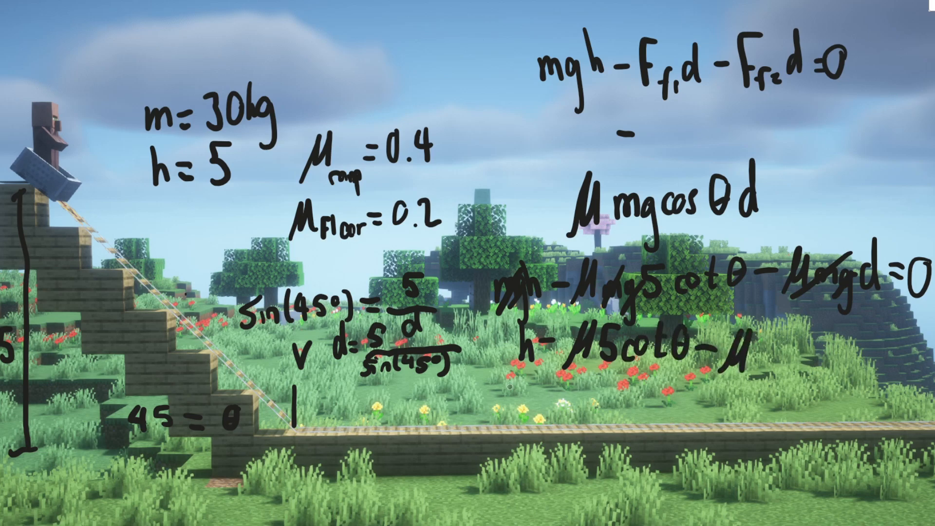
pyautogui.write('d=0')
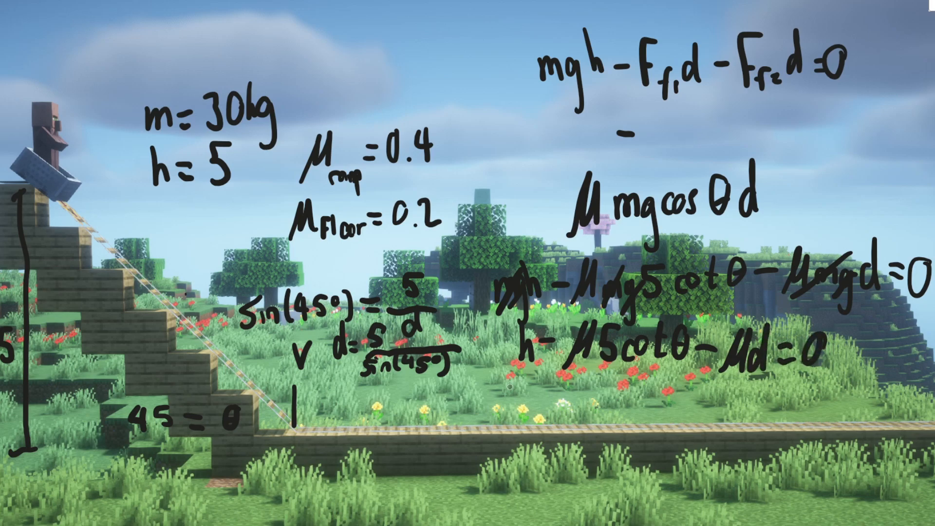
pyautogui.write('h')
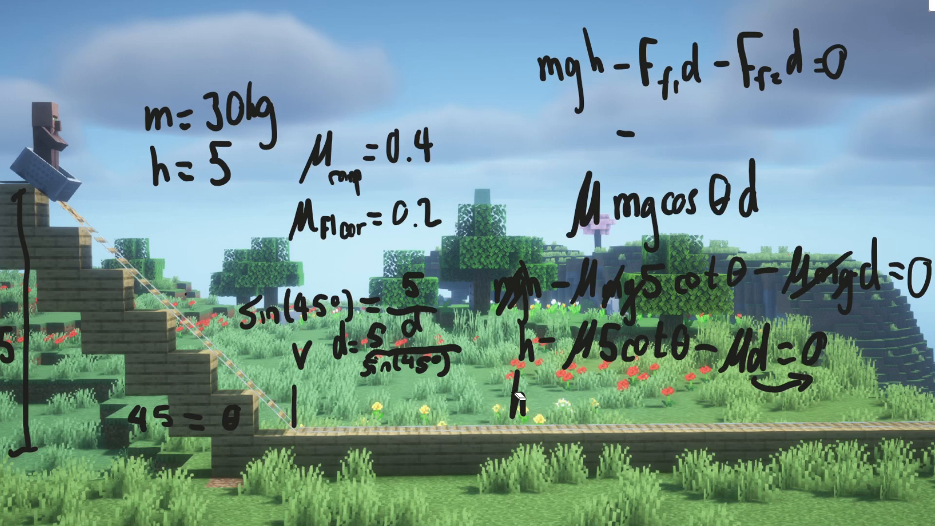
# Rearrange the equation to (h − μ5cotθ)/μ = d
pyautogui.write('h-')
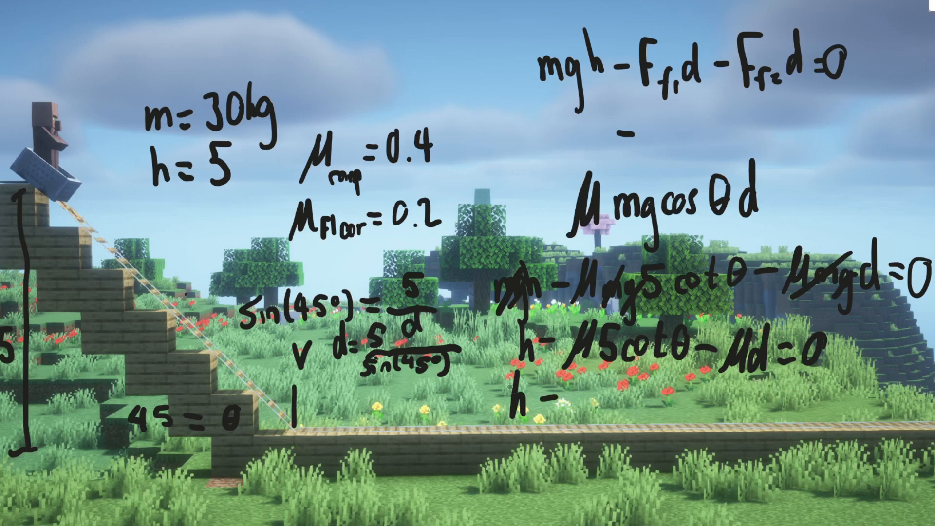
pyautogui.write('μ5')
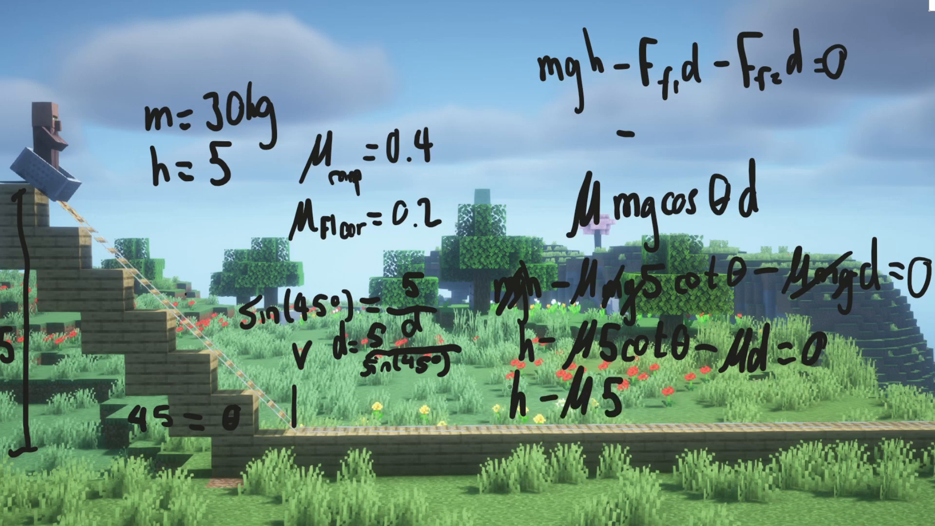
pyautogui.write('cotθ')
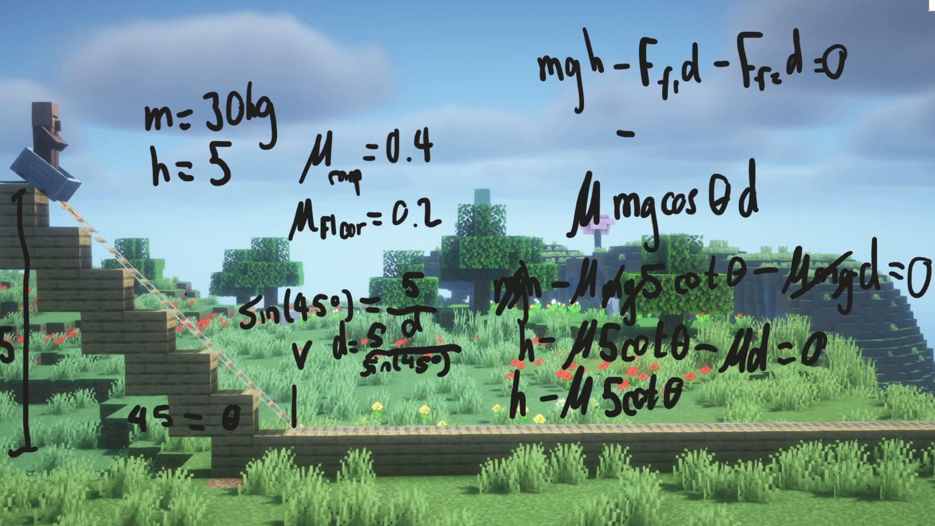
pyautogui.write('=d=')
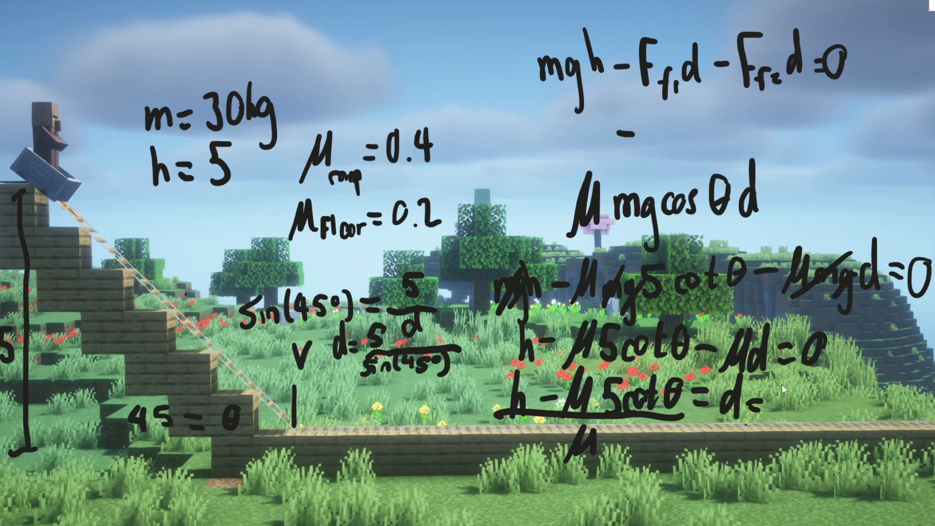
pyautogui.write('15')
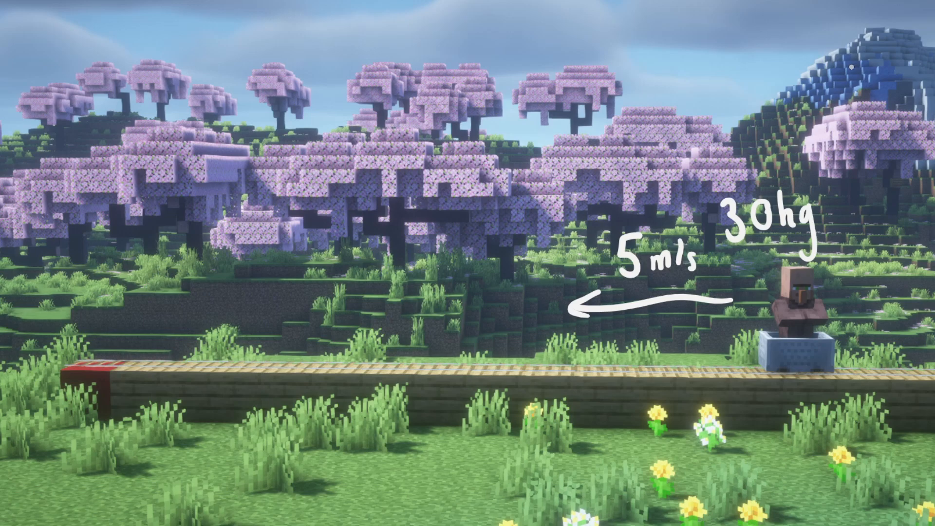
pyautogui.moveTo(87, 274); pyautogui.dragTo(87, 325)
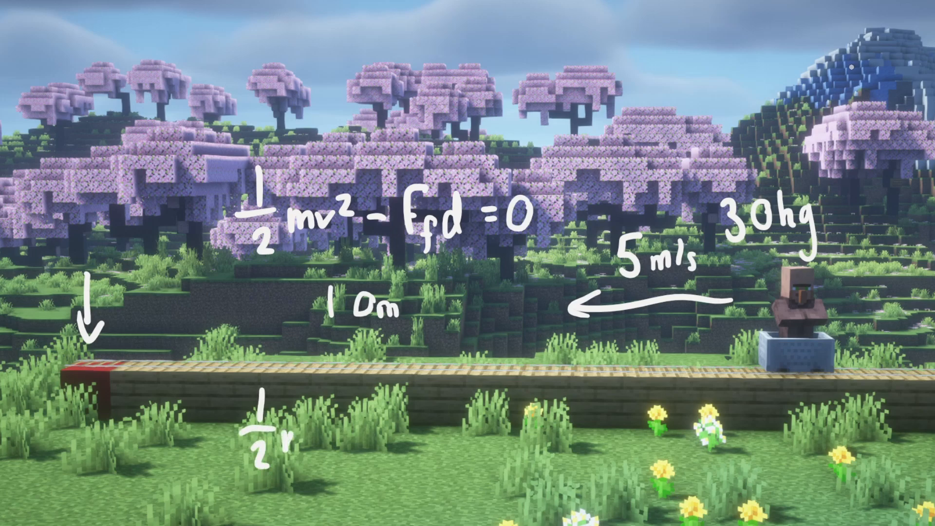
# Write ½mv²/d = F_f = μmg for the floor-track cart
pyautogui.write('mv')
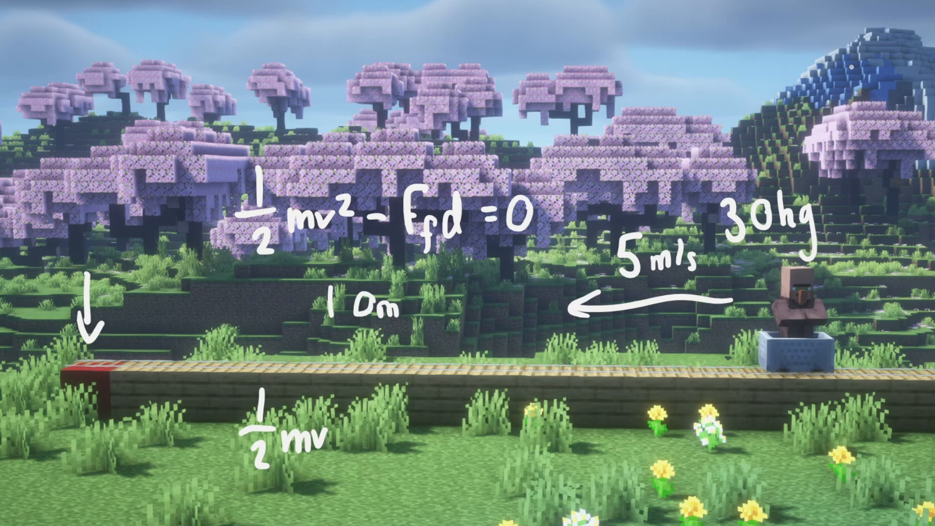
pyautogui.write('²=')
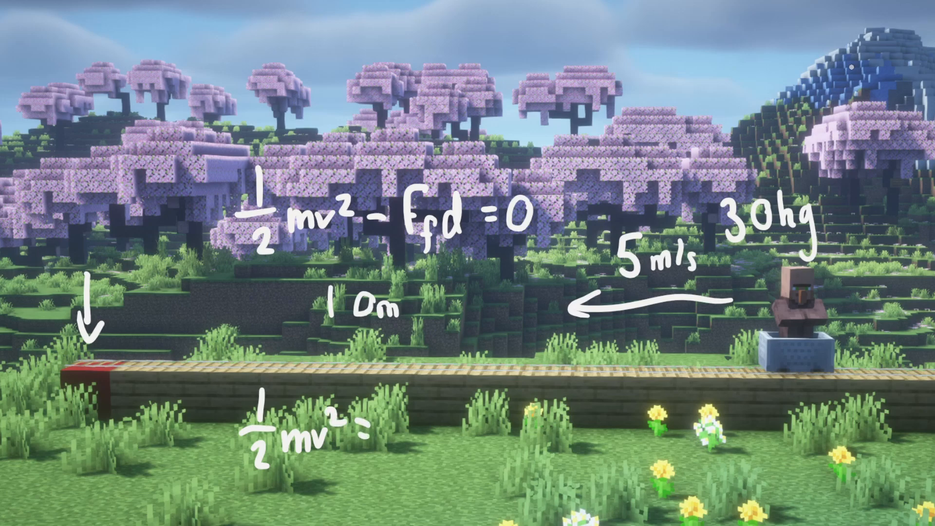
pyautogui.write('Fs')
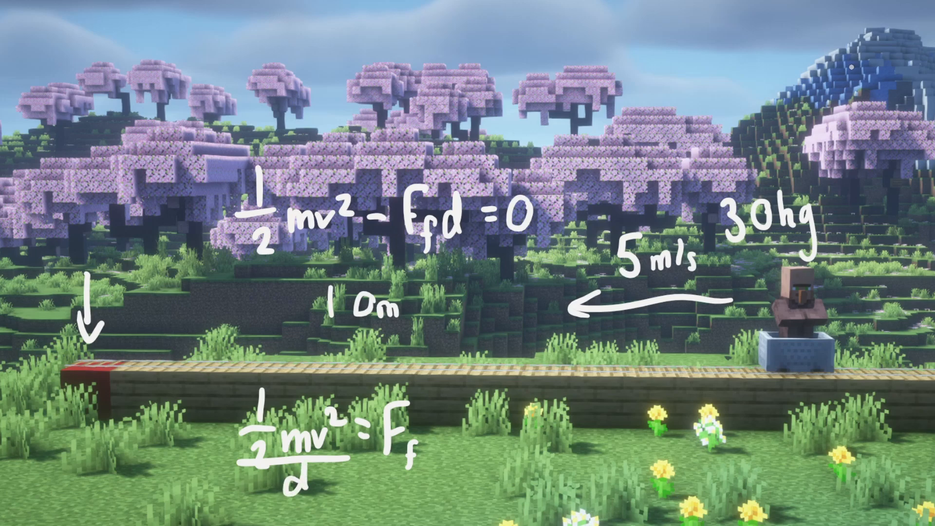
pyautogui.write('= μn')
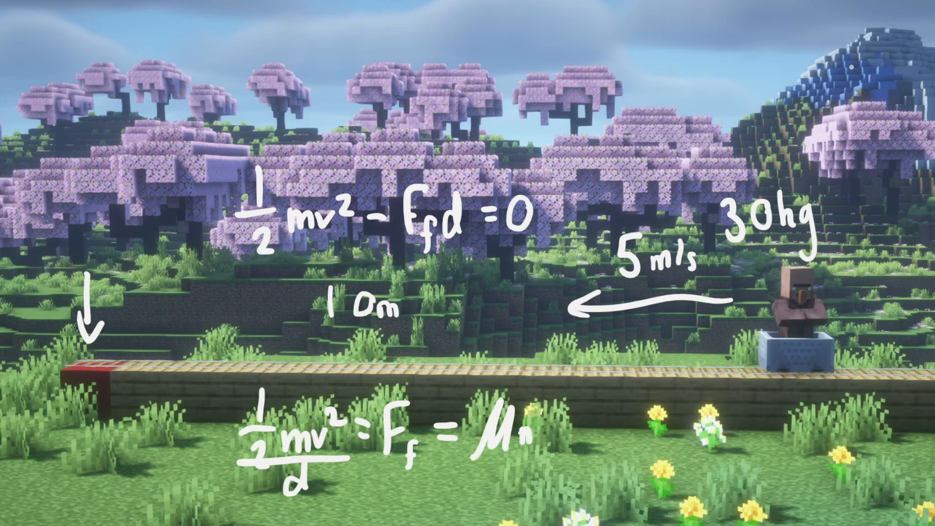
pyautogui.write('g')
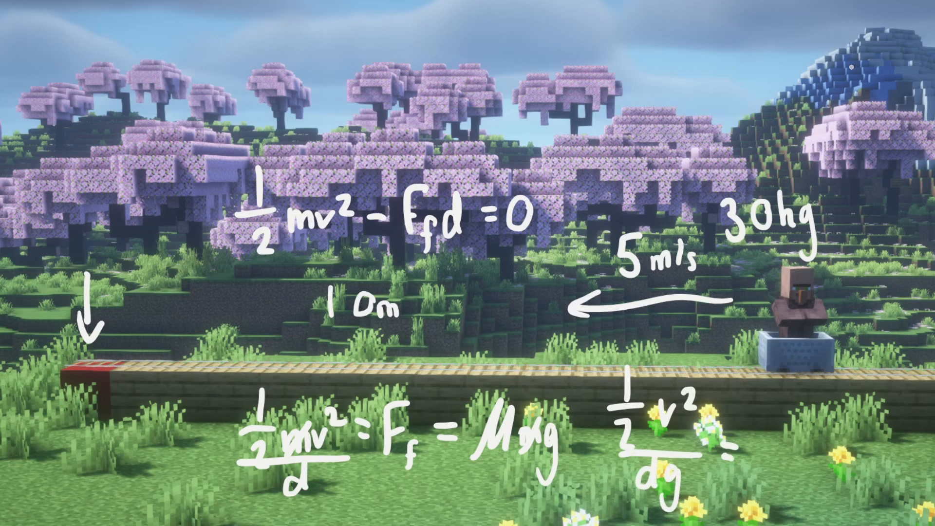
# Solve for the friction coefficient μ = ½v²/(dg) = 0.125
pyautogui.write('M')
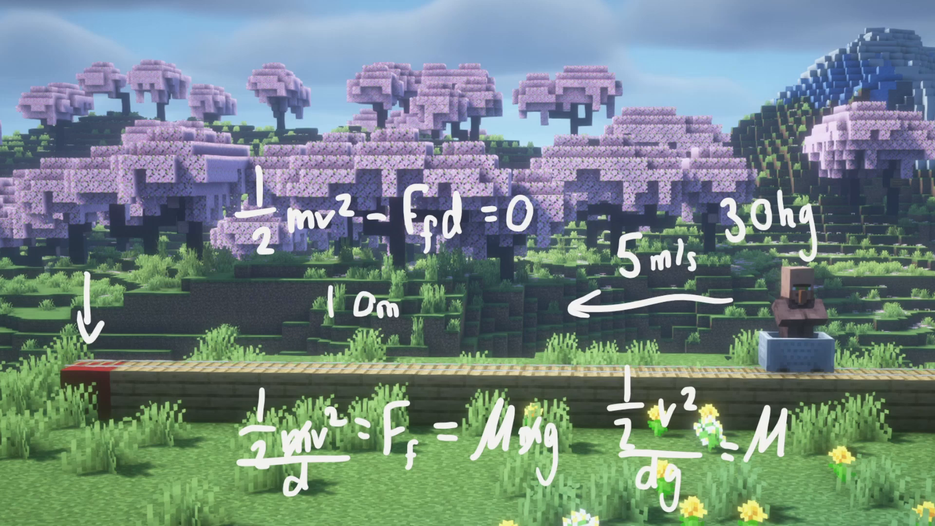
pyautogui.write('=')
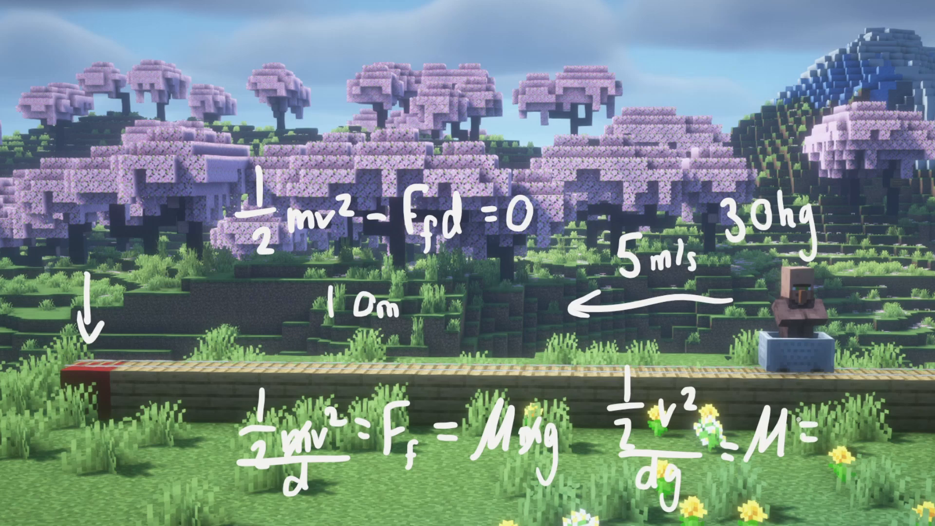
pyautogui.write('0.12')
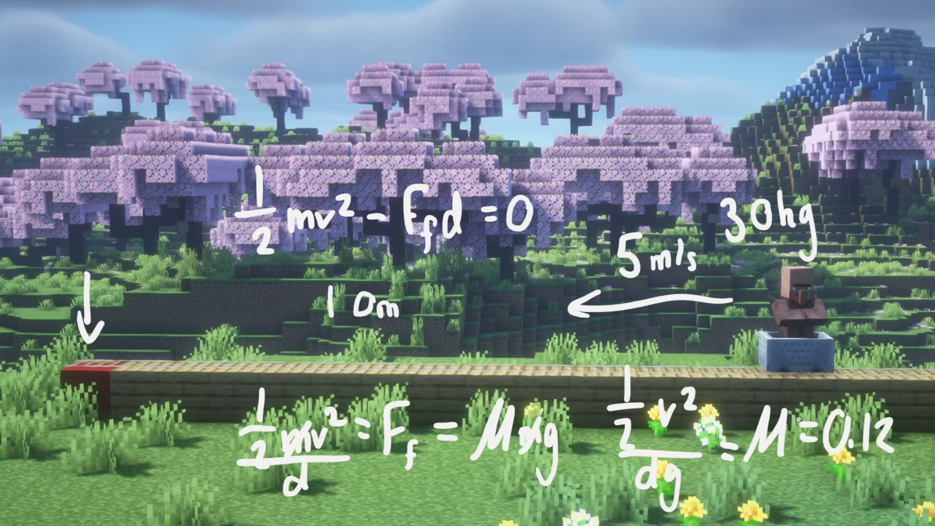
pyautogui.write('5')
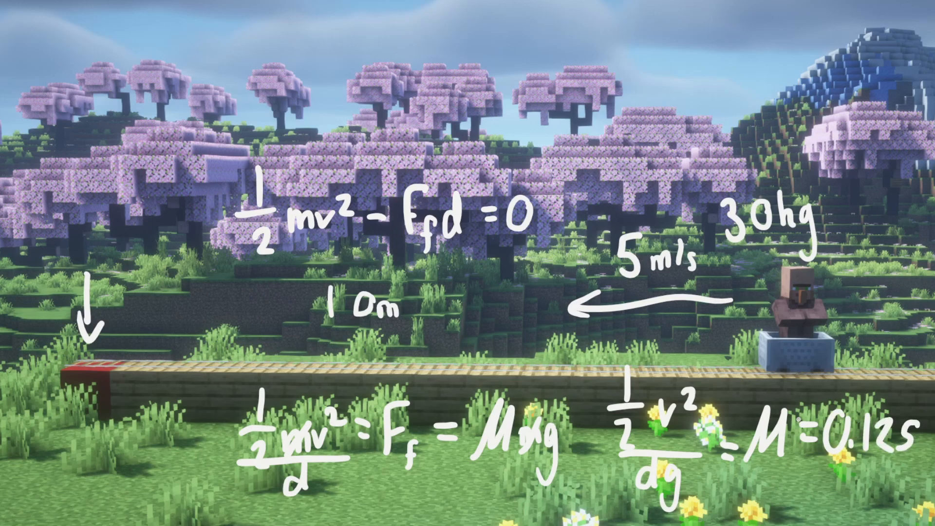